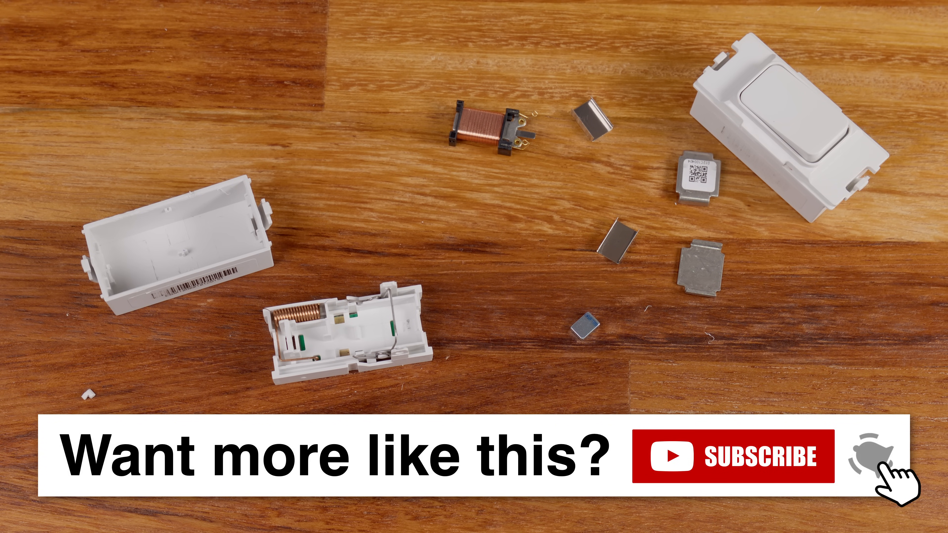
{"action": "left_click", "coordinate": [870, 457]}
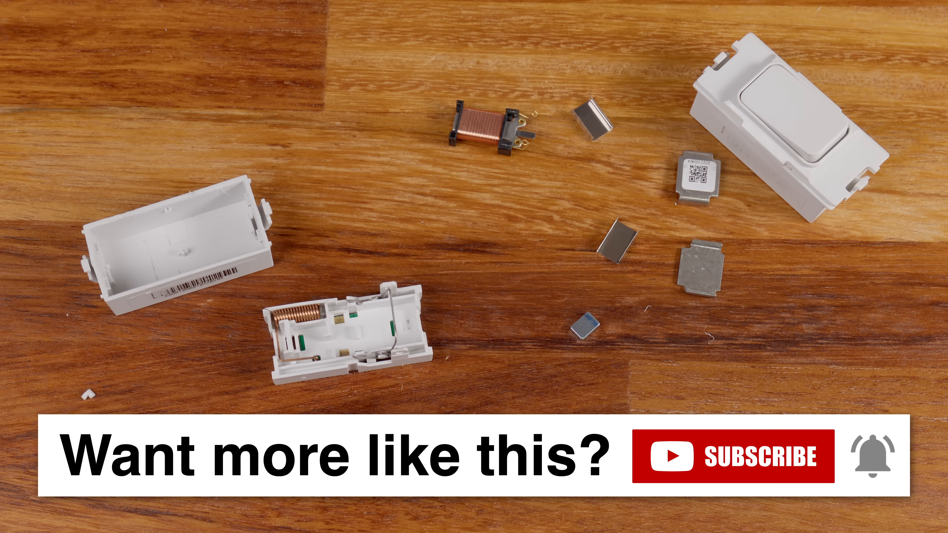